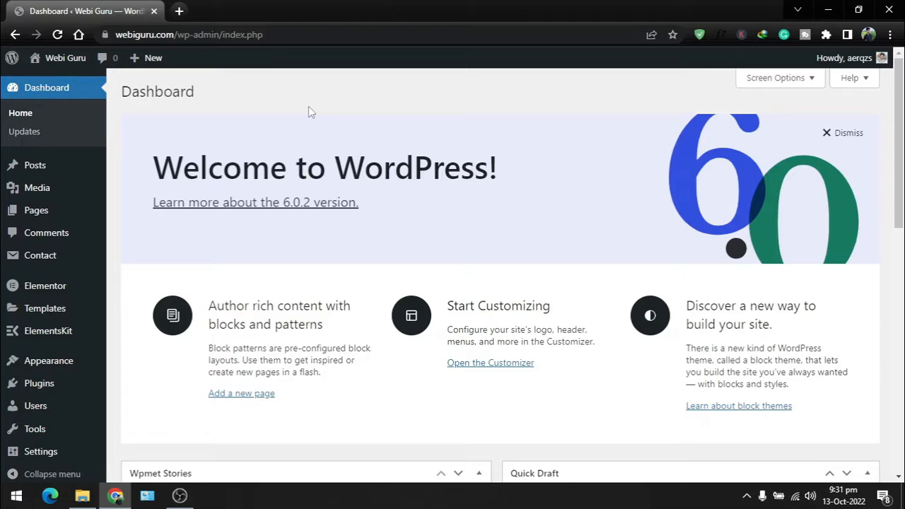
{"action": "mouse_move", "coordinate": [297, 99]}
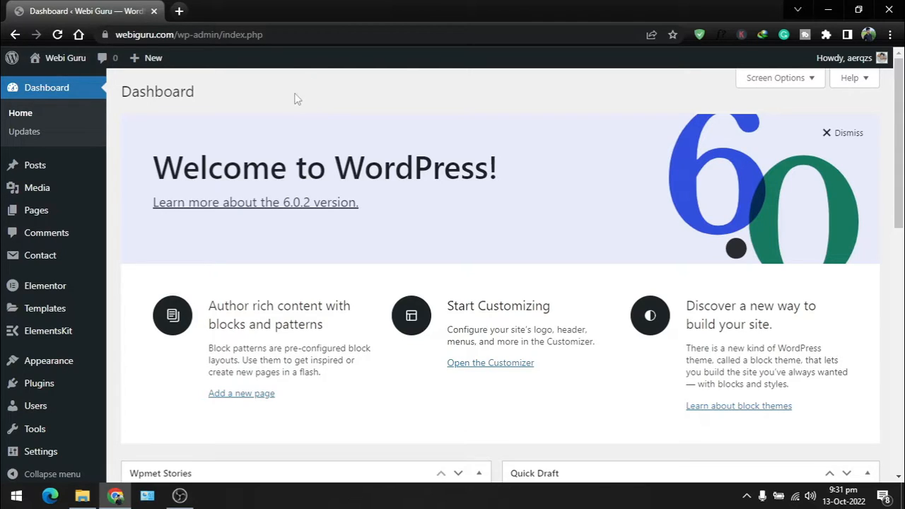
{"action": "mouse_move", "coordinate": [36, 405]}
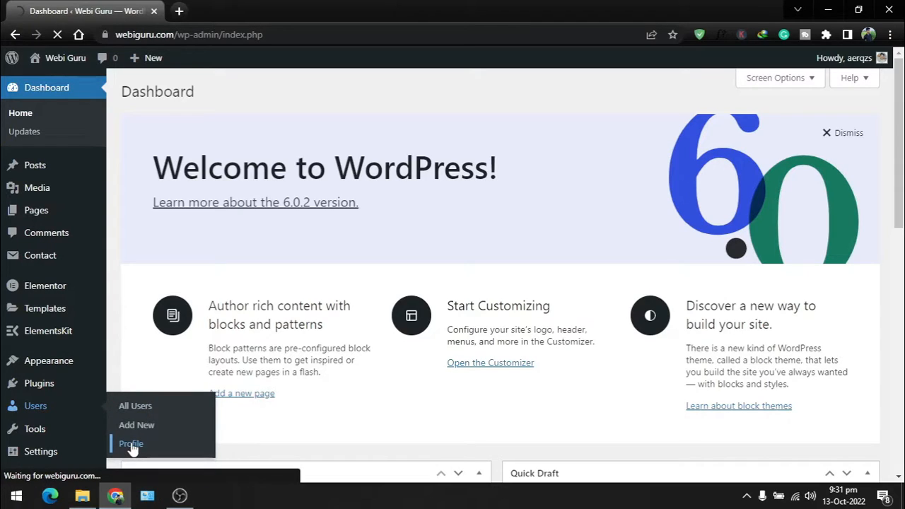
From your Profile, try the Light, Blue and Midnight schemes, then settle on Modern.
{"action": "left_click", "coordinate": [130, 444]}
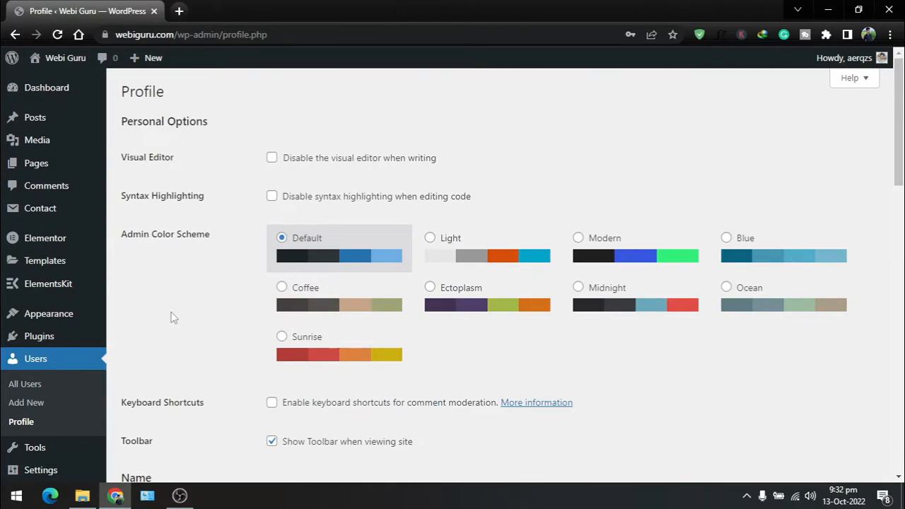
{"action": "mouse_move", "coordinate": [189, 313]}
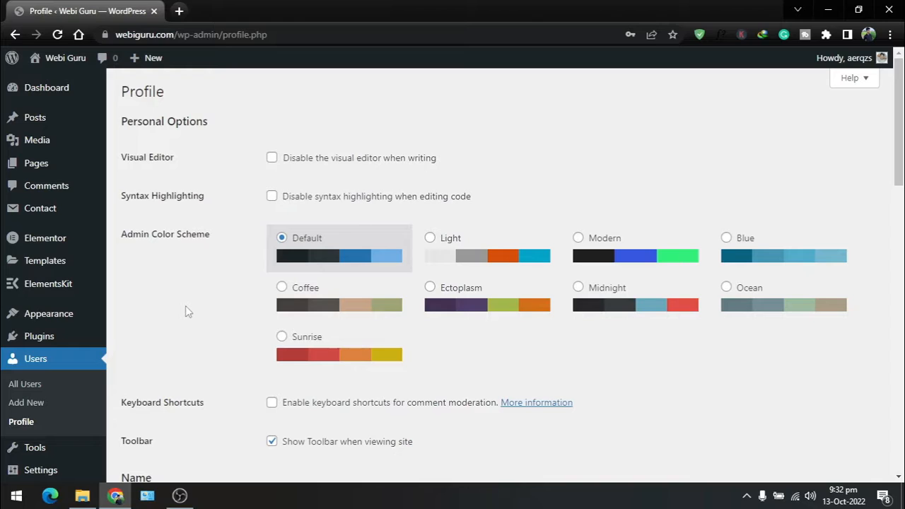
{"action": "left_click", "coordinate": [430, 237]}
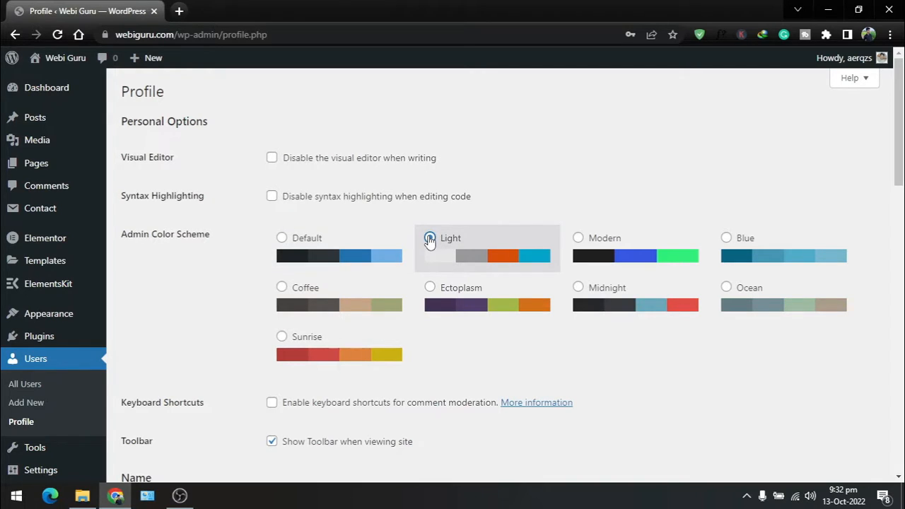
{"action": "left_click", "coordinate": [430, 238]}
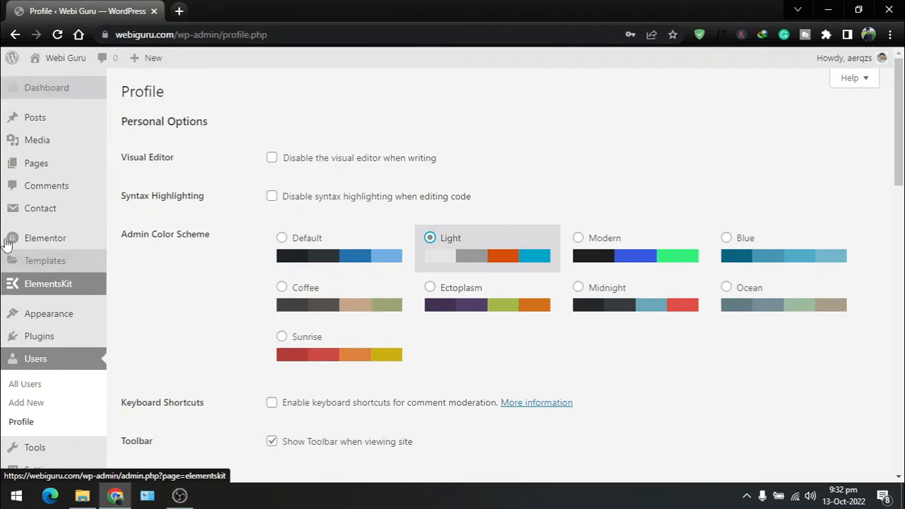
{"action": "mouse_move", "coordinate": [580, 244]}
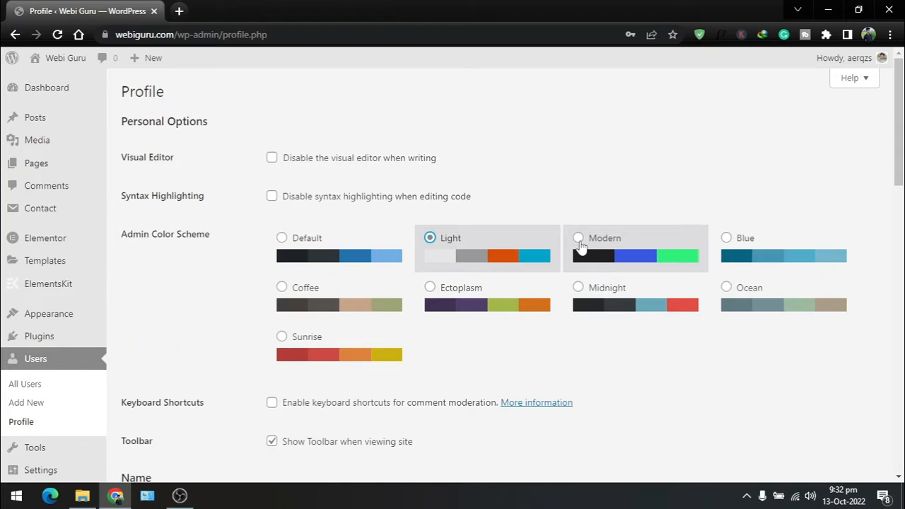
{"action": "left_click", "coordinate": [725, 237]}
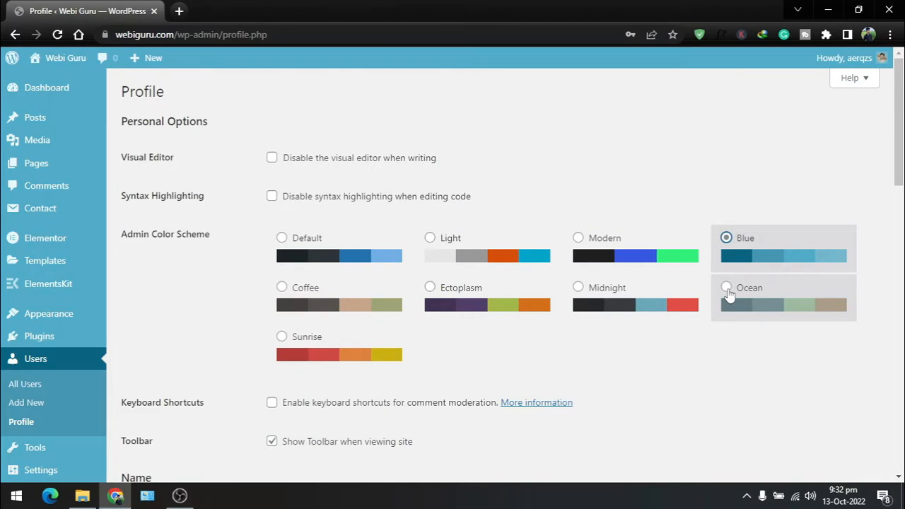
{"action": "left_click", "coordinate": [578, 287]}
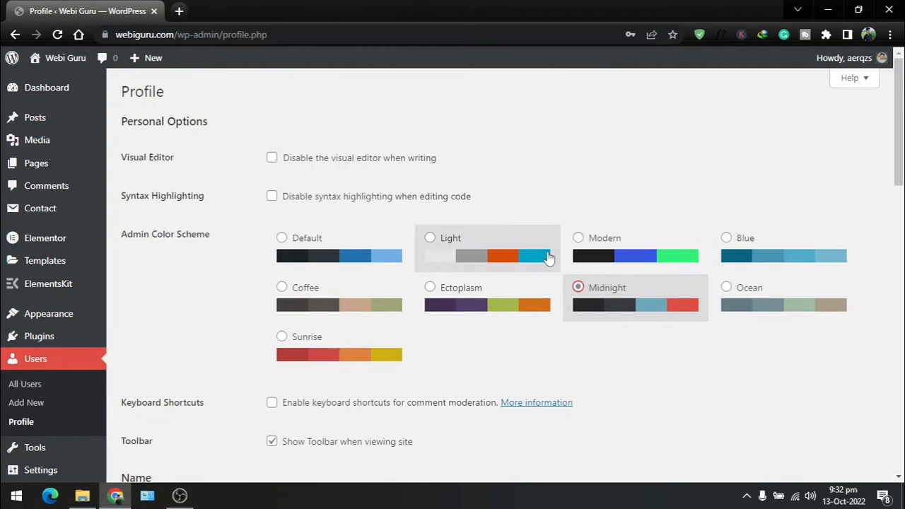
{"action": "left_click", "coordinate": [577, 238]}
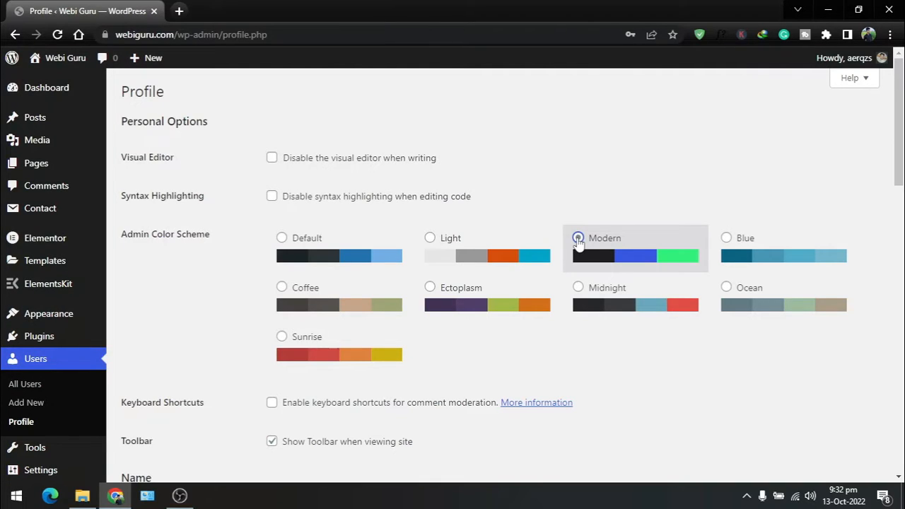
{"action": "left_click", "coordinate": [577, 237]}
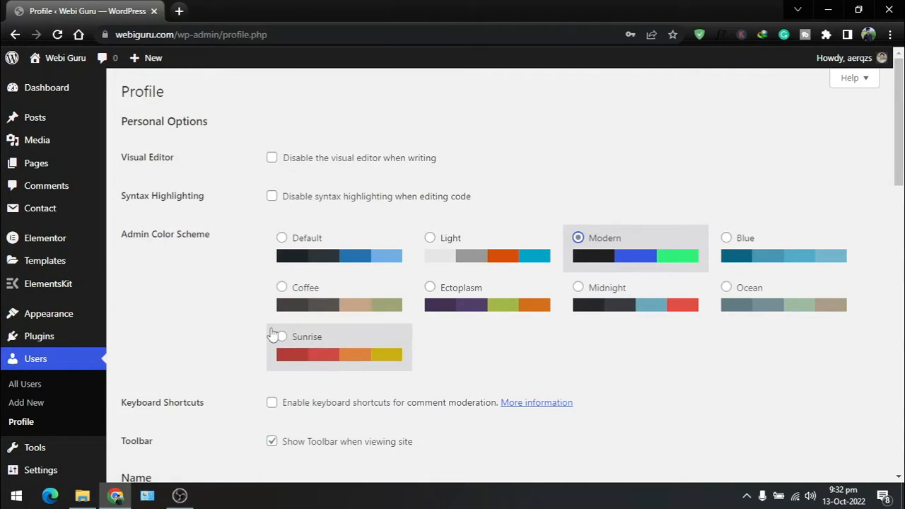
{"action": "mouse_move", "coordinate": [223, 319]}
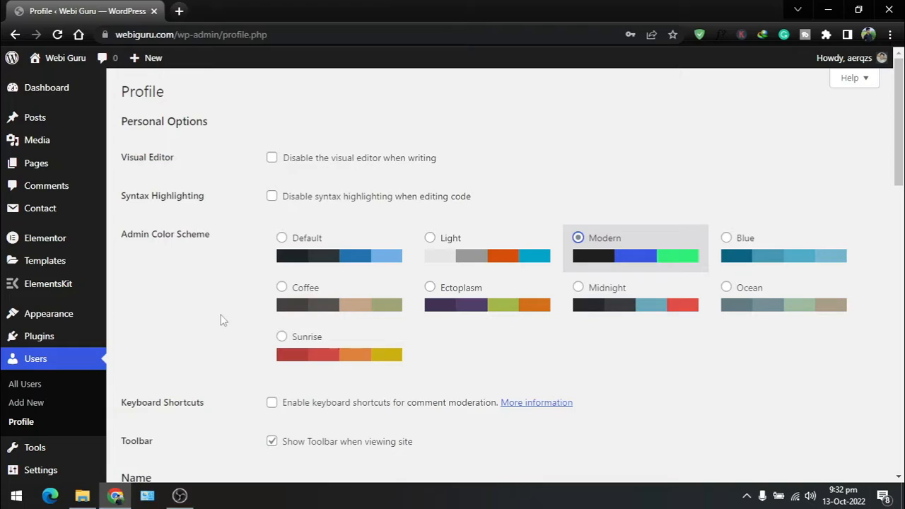
{"action": "mouse_move", "coordinate": [209, 340]}
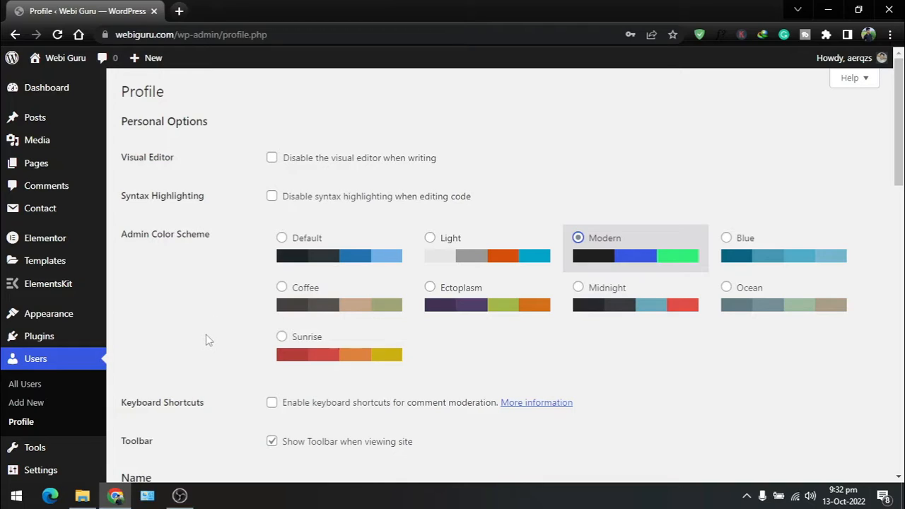
{"action": "mouse_move", "coordinate": [26, 385]}
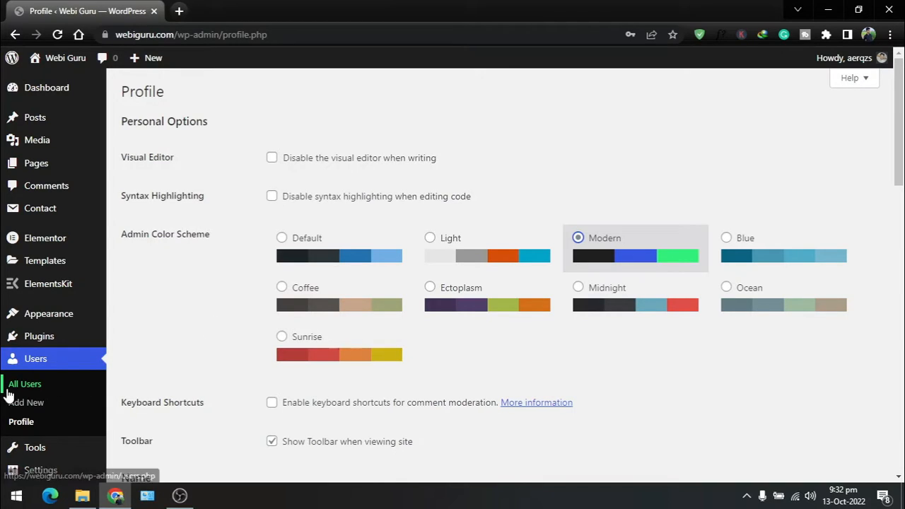
From Users > All Users, start editing the Contributor user's account.
{"action": "left_click", "coordinate": [25, 385]}
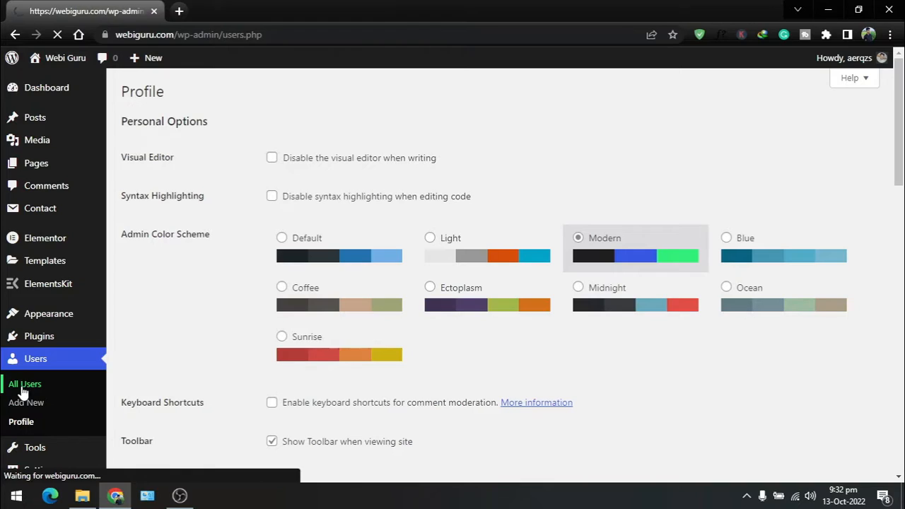
{"action": "left_click", "coordinate": [26, 385]}
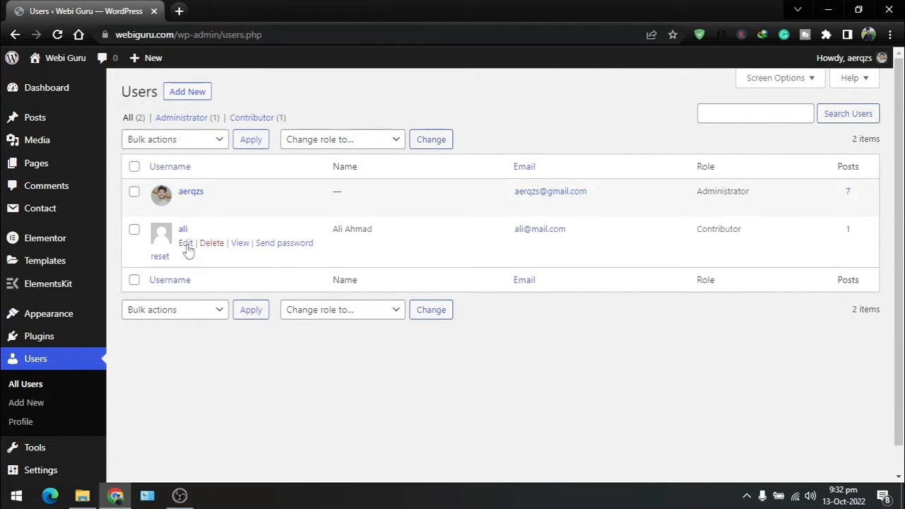
{"action": "left_click", "coordinate": [184, 244]}
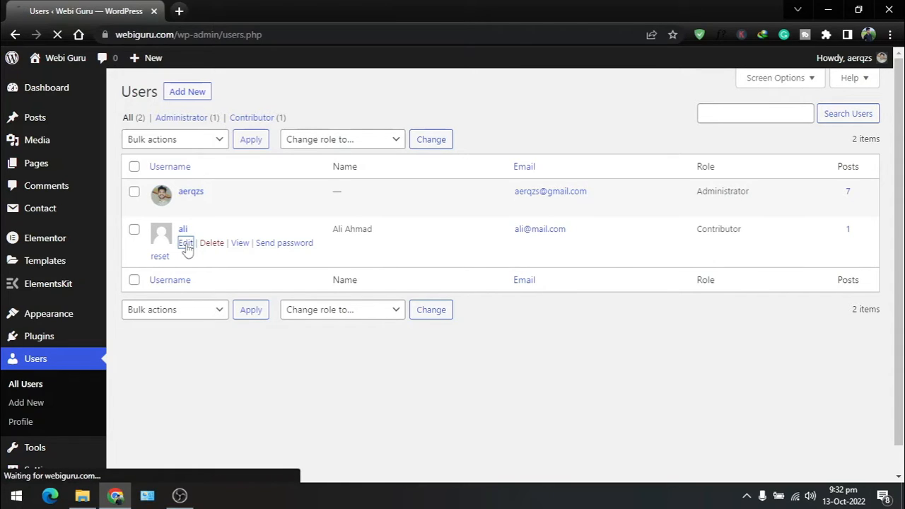
{"action": "left_click", "coordinate": [185, 243]}
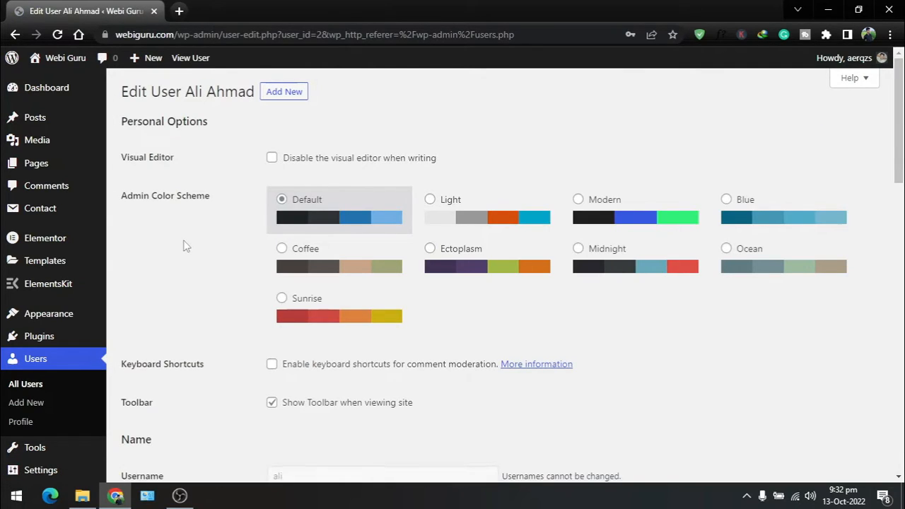
{"action": "mouse_move", "coordinate": [529, 248]}
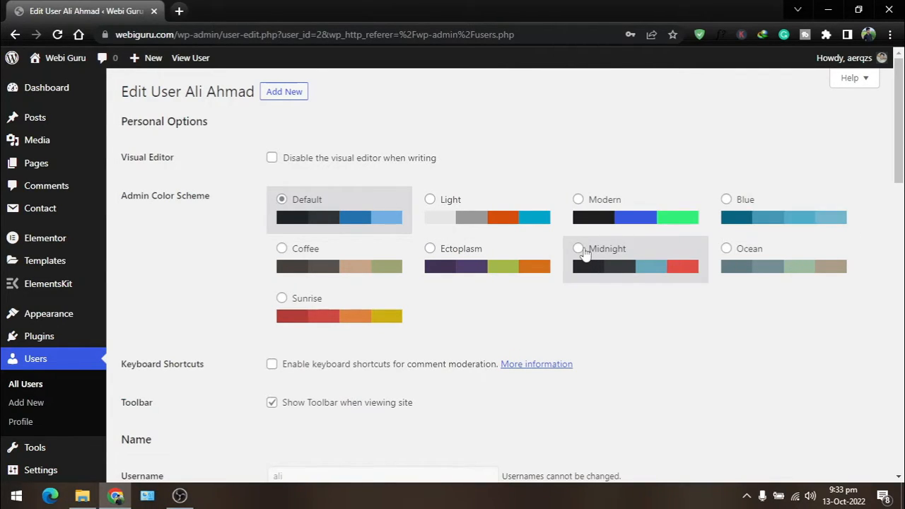
{"action": "left_click", "coordinate": [577, 248]}
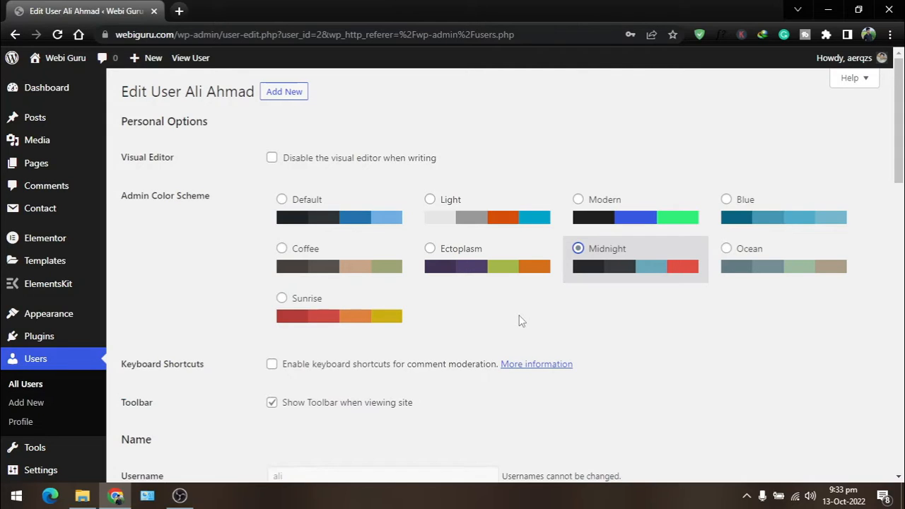
{"action": "mouse_move", "coordinate": [358, 320]}
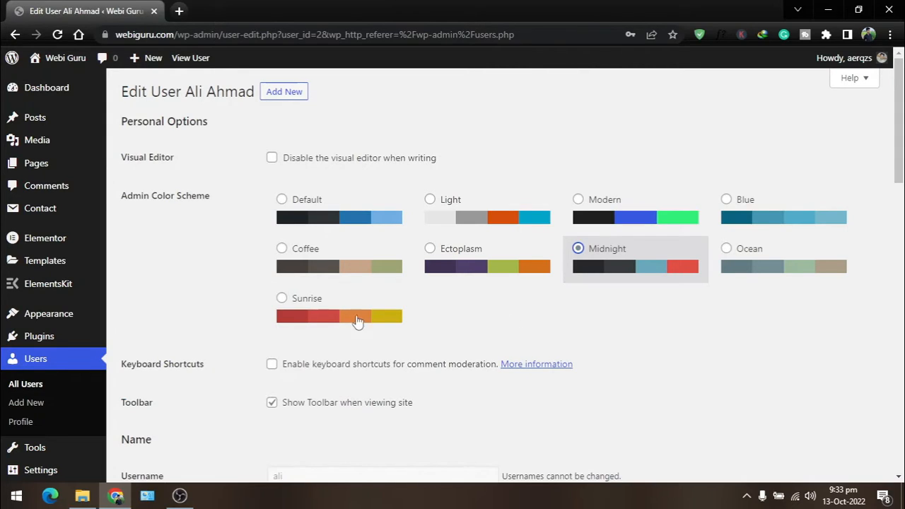
{"action": "mouse_move", "coordinate": [39, 337]}
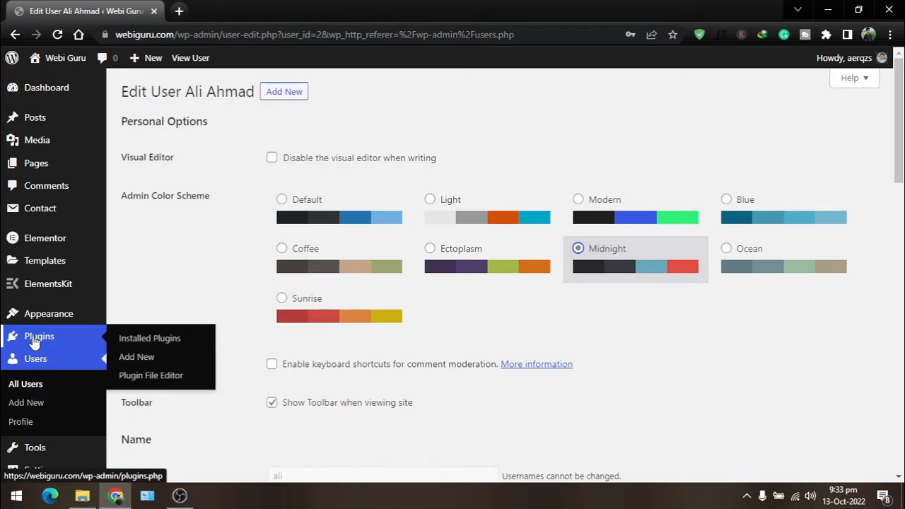
Search the plugin directory for 'adm', then install and activate Admin Color Schemes.
{"action": "left_click", "coordinate": [136, 356]}
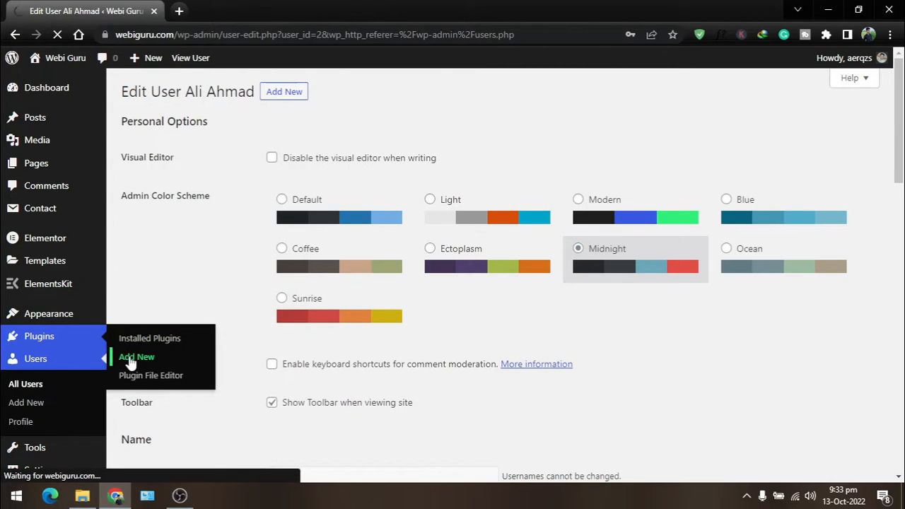
{"action": "left_click", "coordinate": [136, 356]}
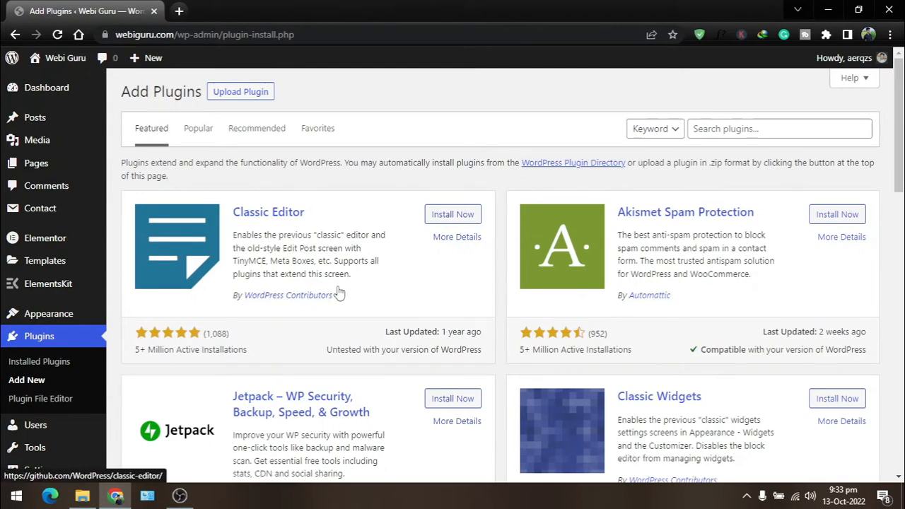
{"action": "type", "text": "admin color"}
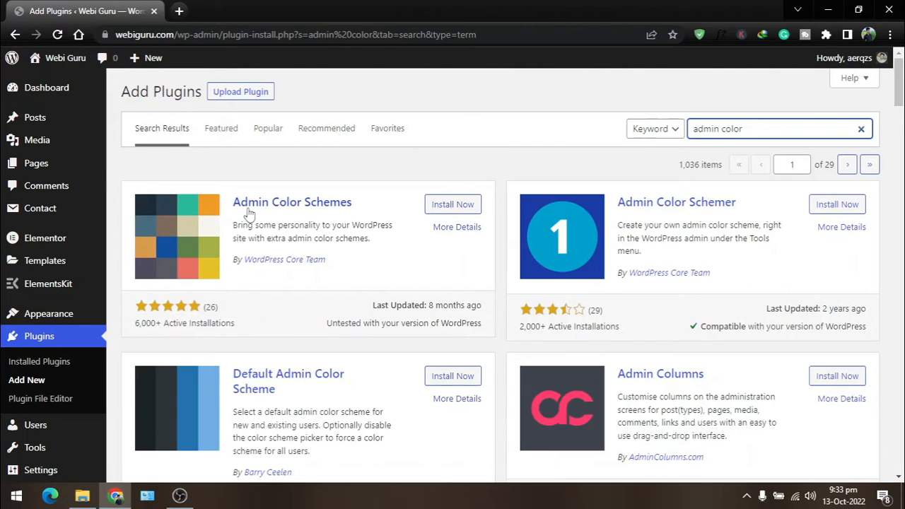
{"action": "left_click", "coordinate": [452, 203]}
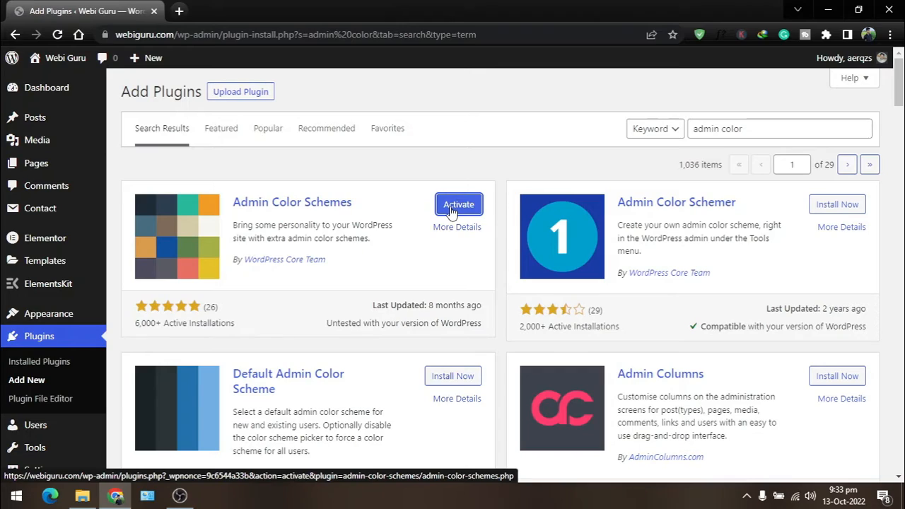
{"action": "left_click", "coordinate": [458, 203]}
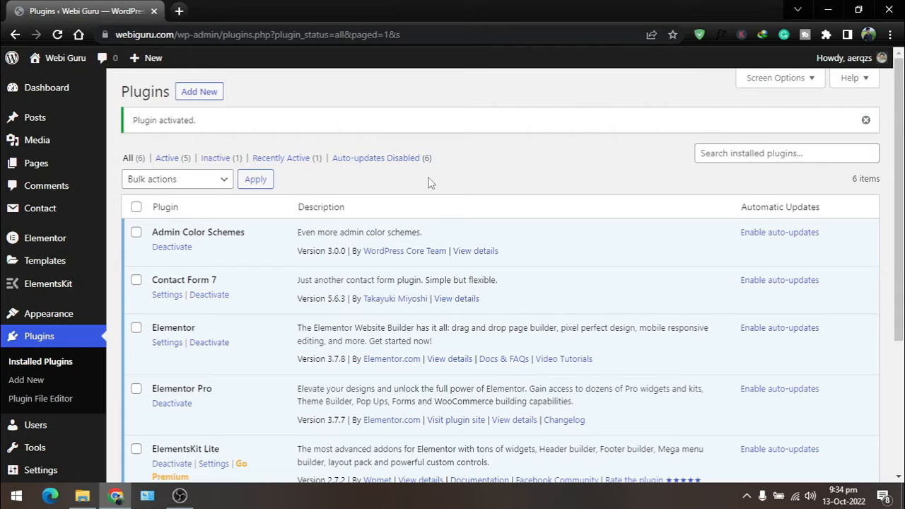
{"action": "mouse_move", "coordinate": [286, 182]}
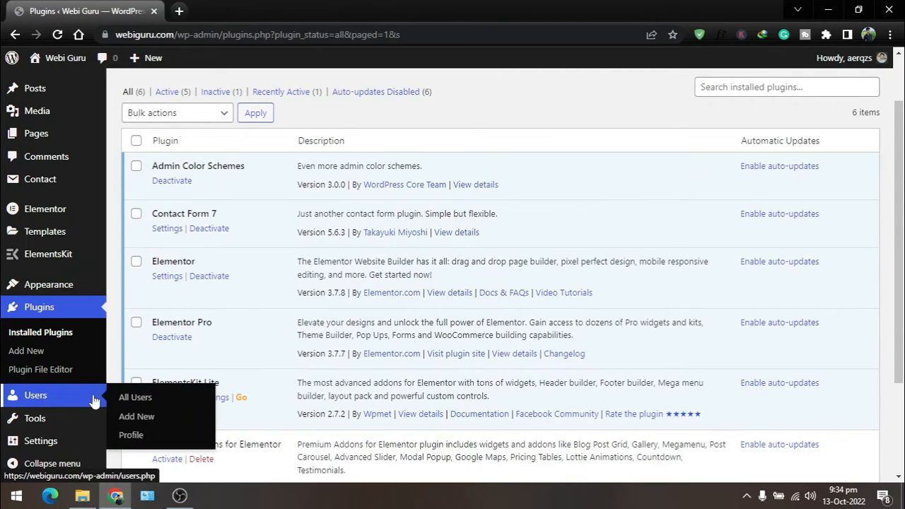
On your Profile, choose the plugin's High Contrast Blue admin colour scheme.
{"action": "left_click", "coordinate": [130, 435]}
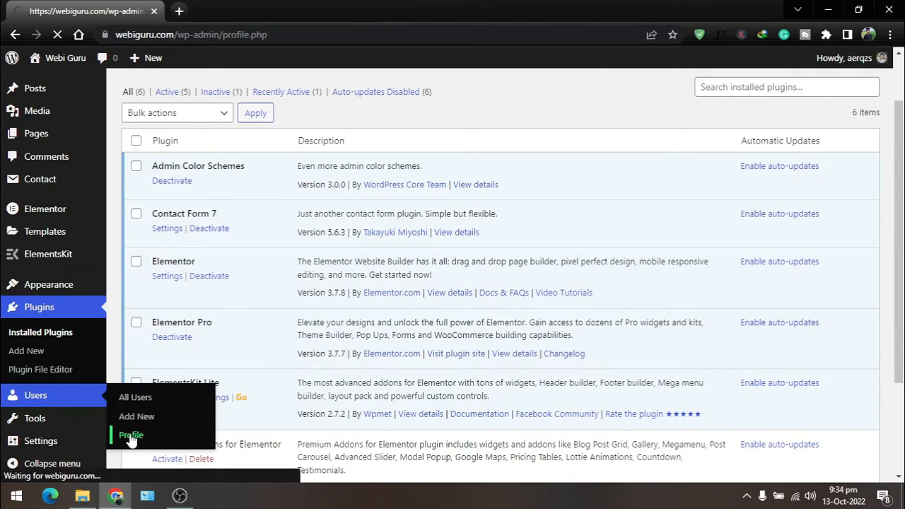
{"action": "left_click", "coordinate": [130, 436]}
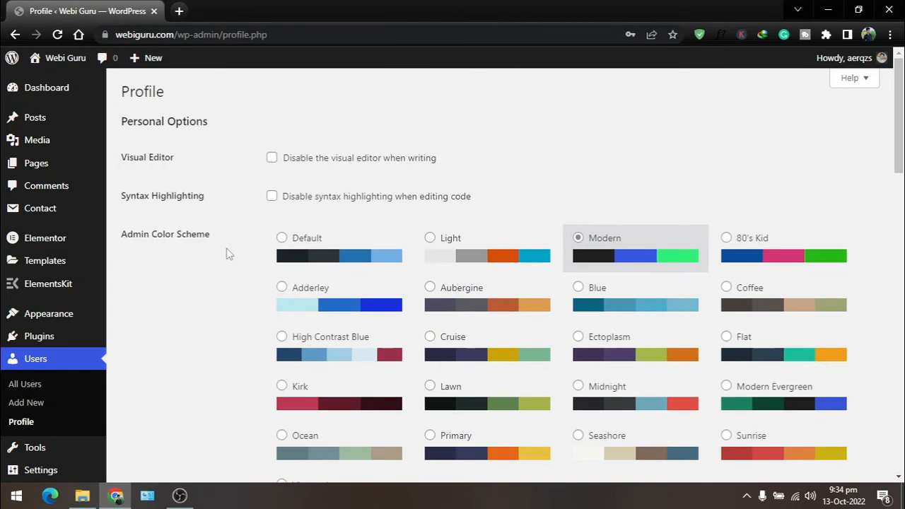
{"action": "scroll", "scroll_direction": "down", "scroll_amount": 3}
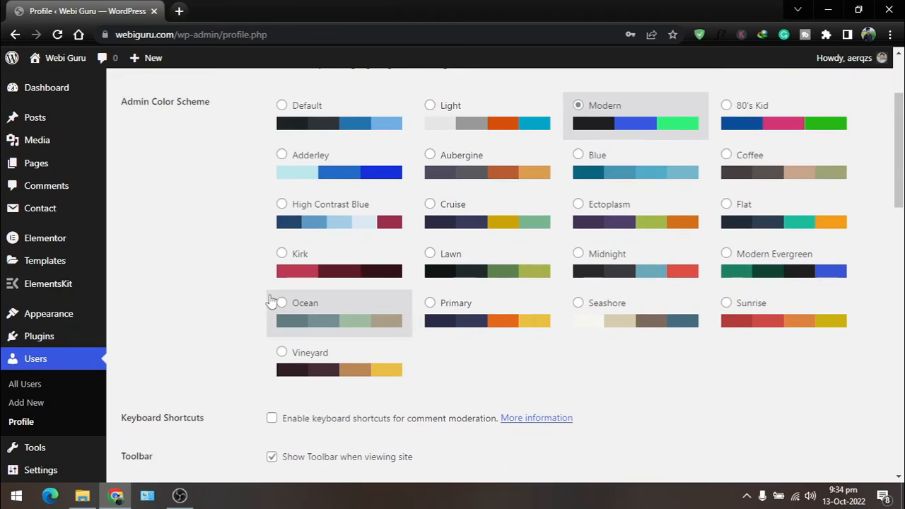
{"action": "left_click", "coordinate": [282, 204]}
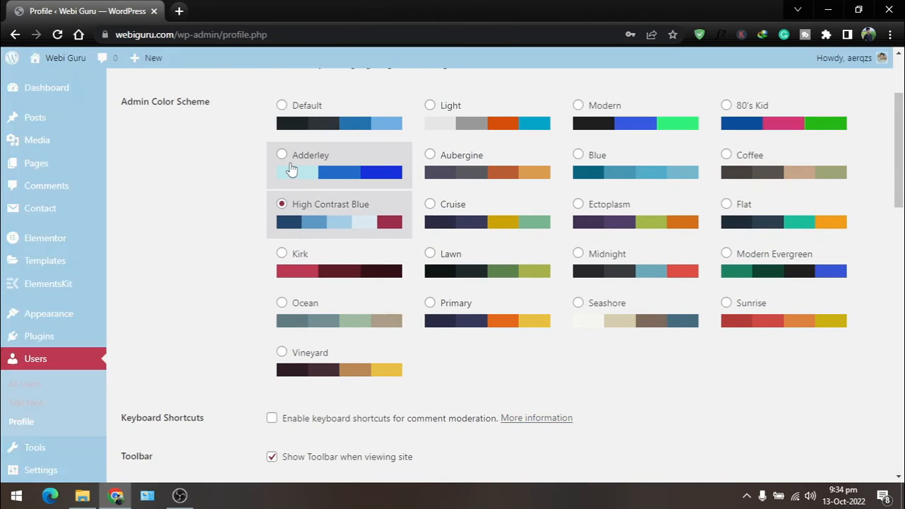